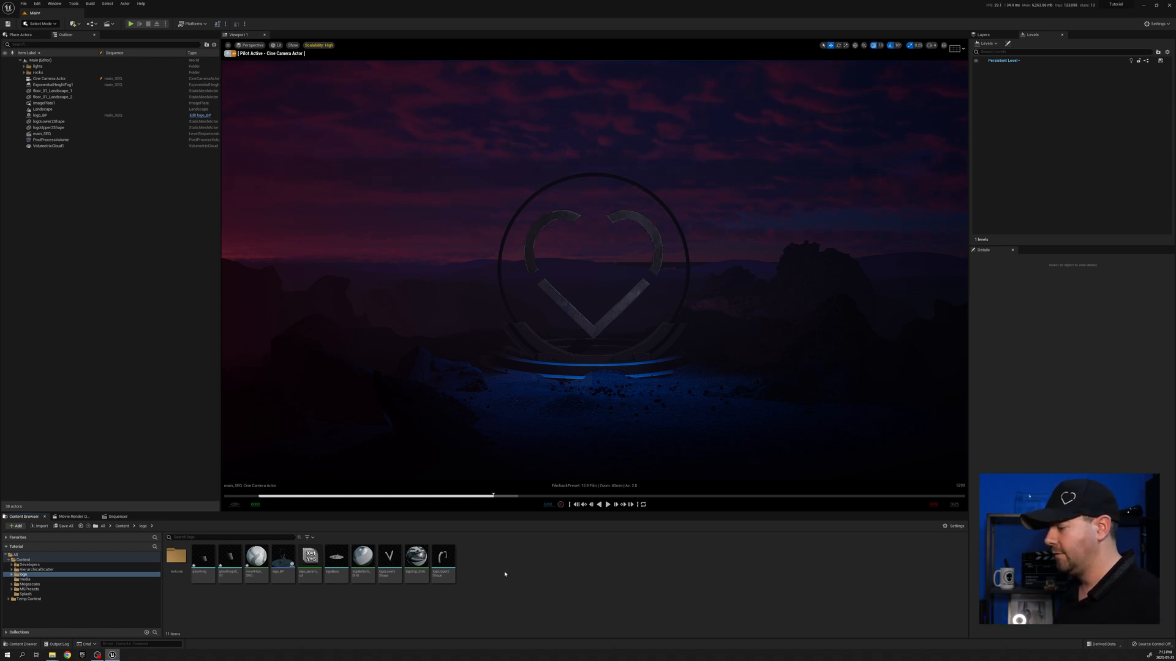
- Create the glow material and its material instance, then select the logo blueprint actor
right_click(504, 574)
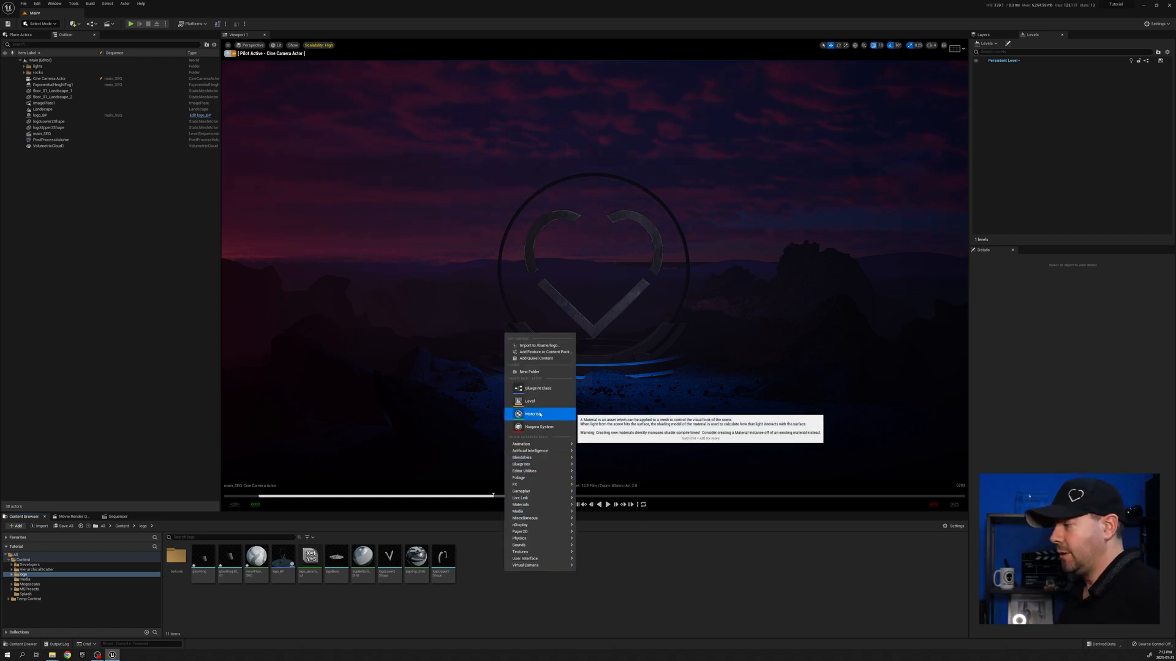
click(532, 413)
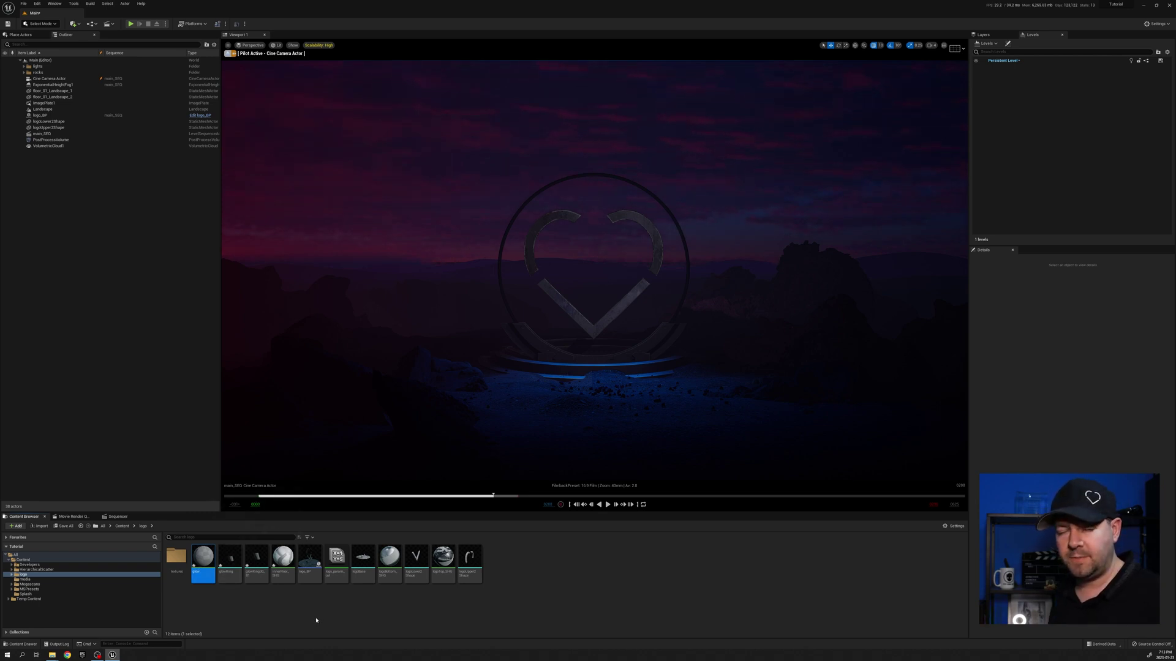
right_click(204, 570)
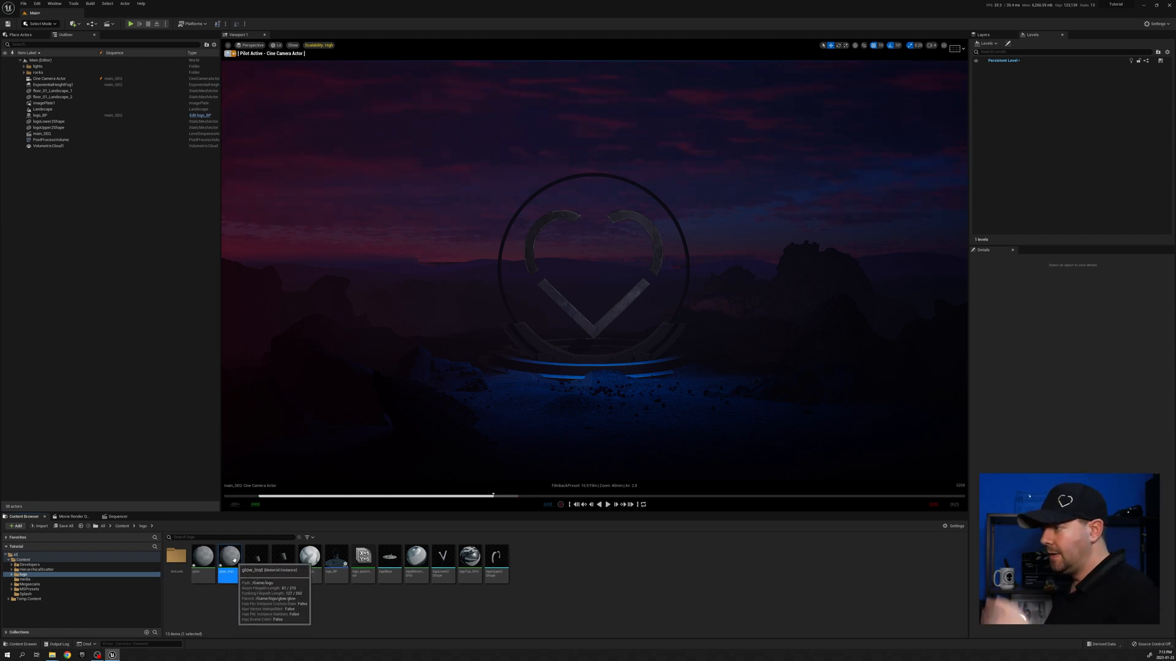
mouse_move(351, 480)
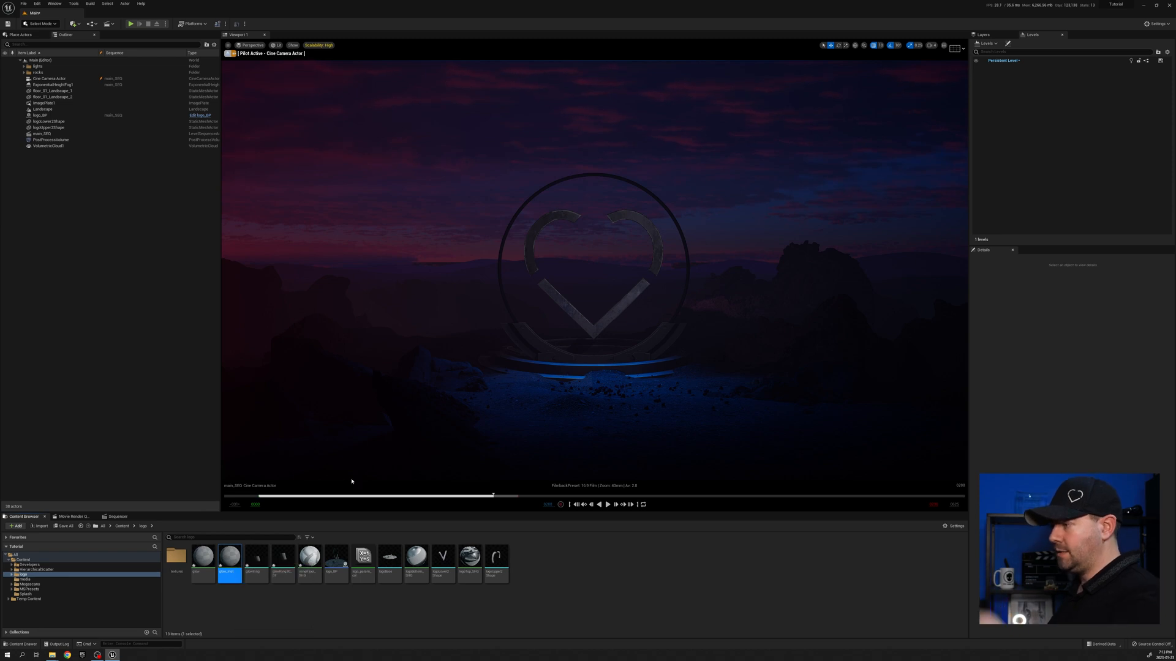
mouse_move(334, 564)
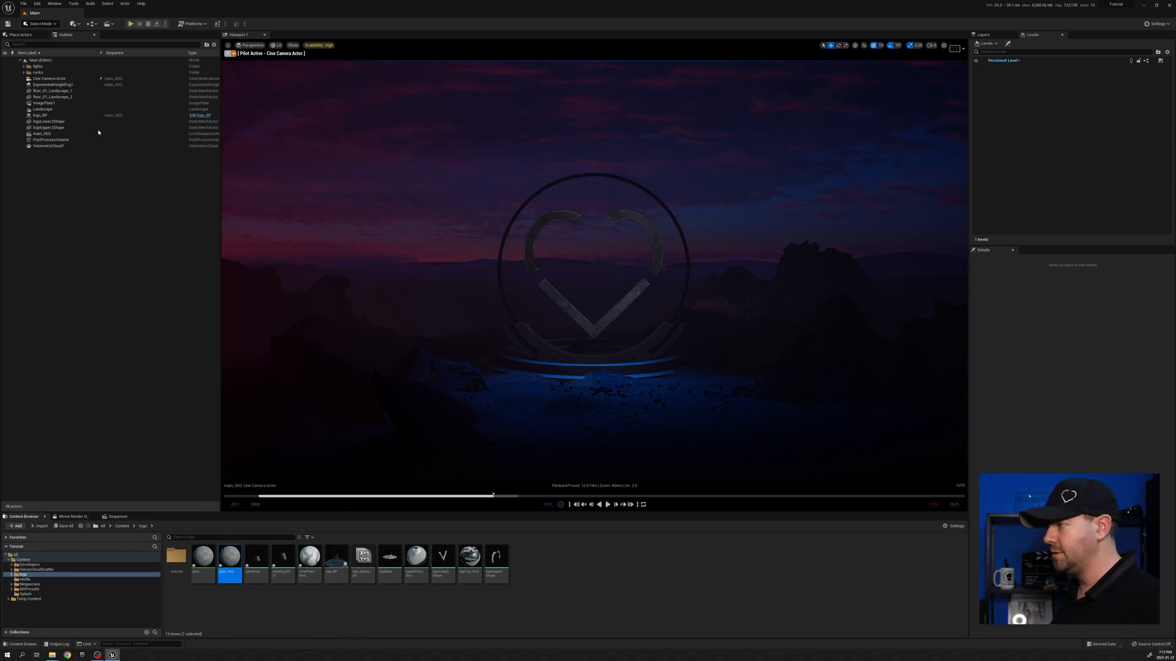
click(34, 115)
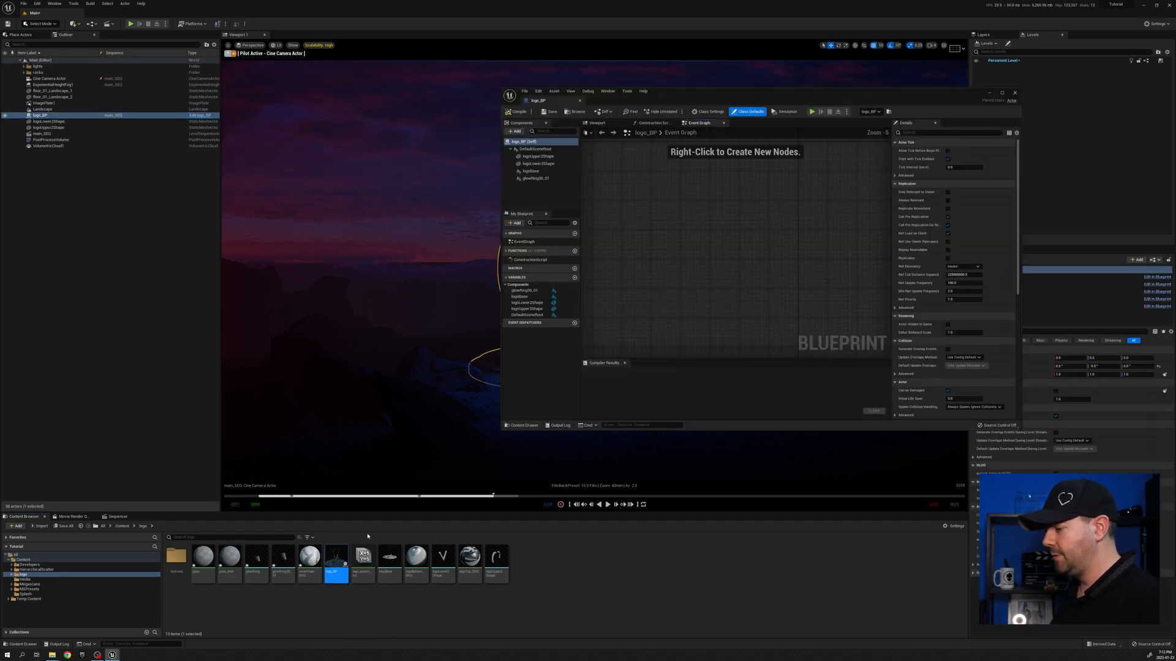
- Select the logo_BP glowRing component, assign glow_inst, and close the blueprint
click(596, 123)
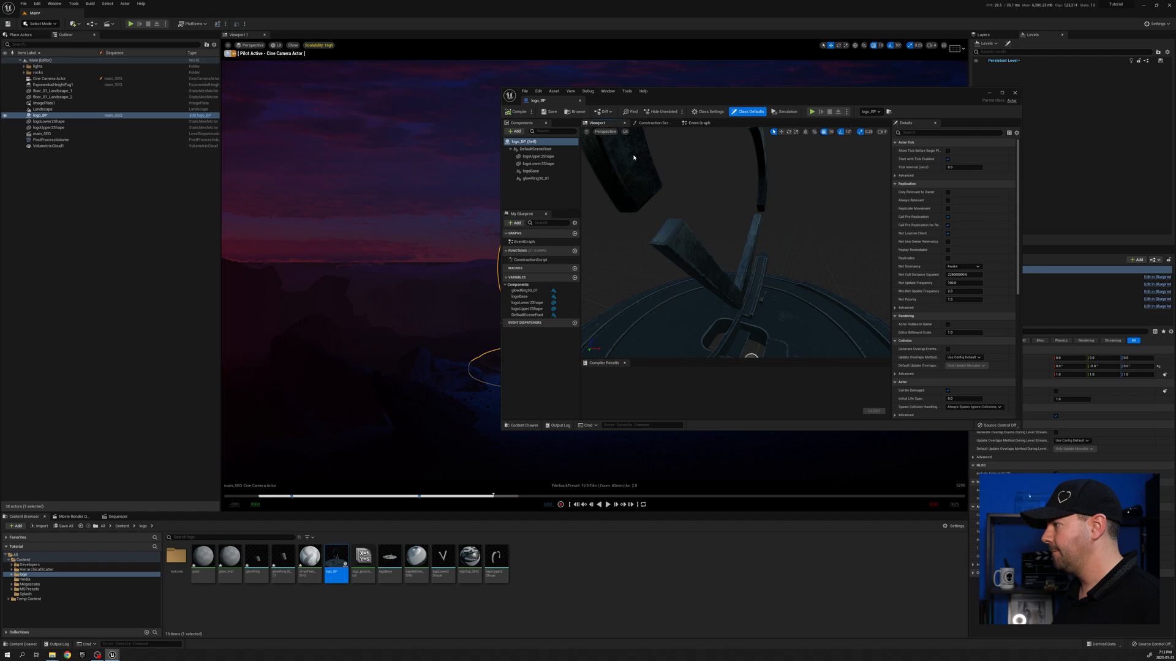
click(539, 179)
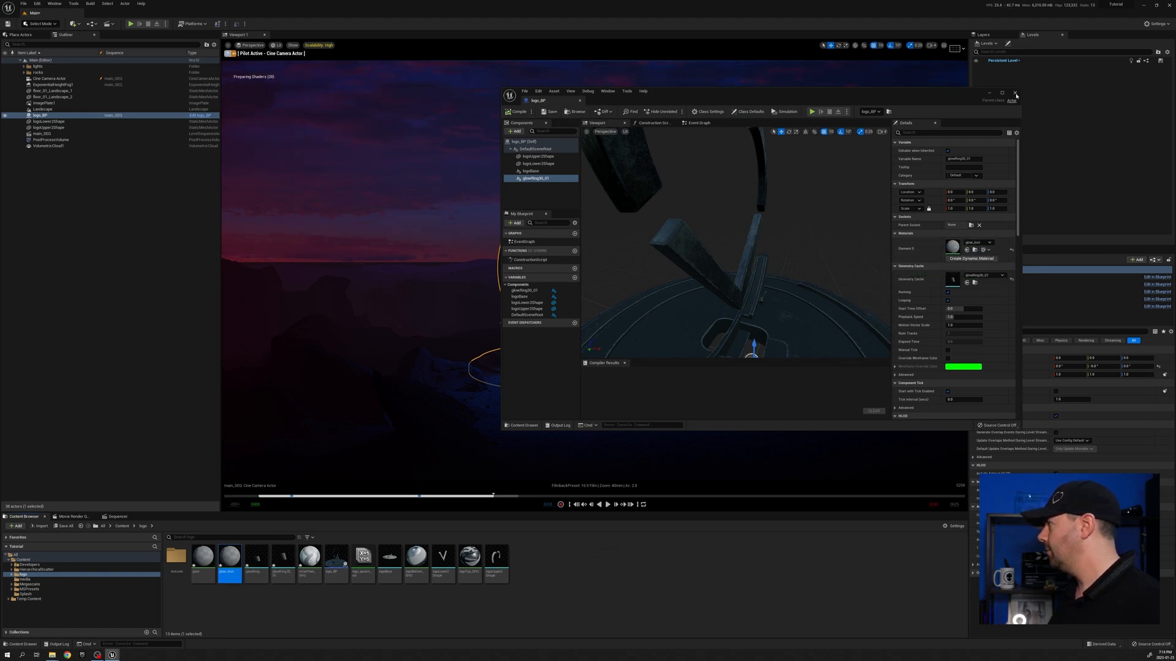
click(1016, 93)
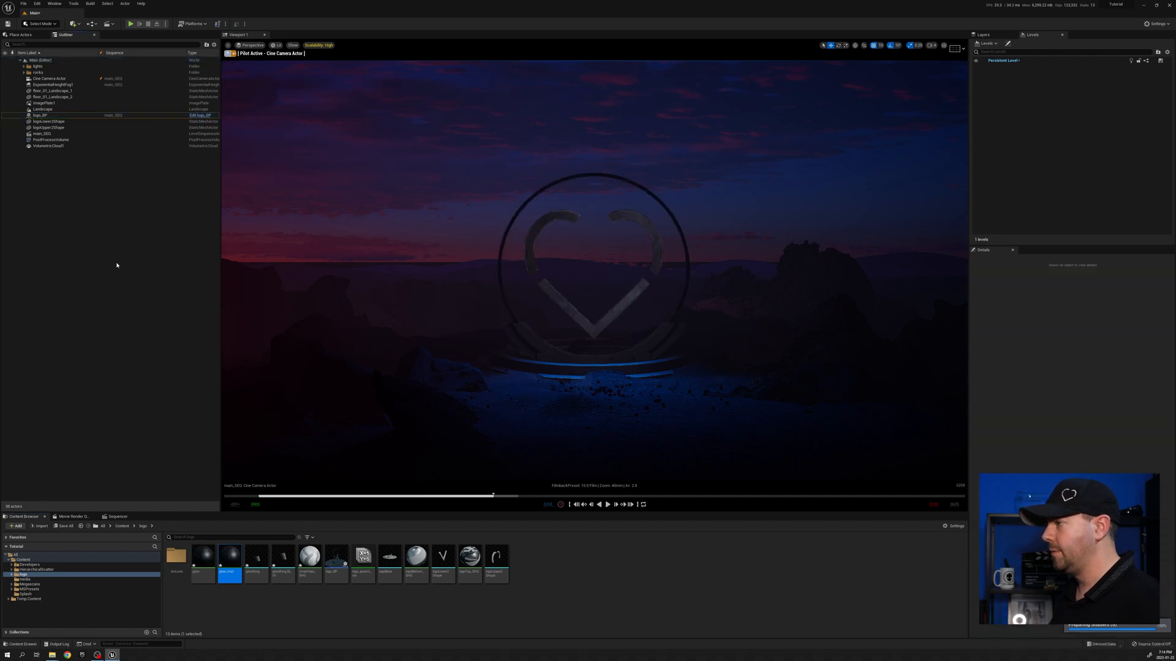
mouse_move(111, 298)
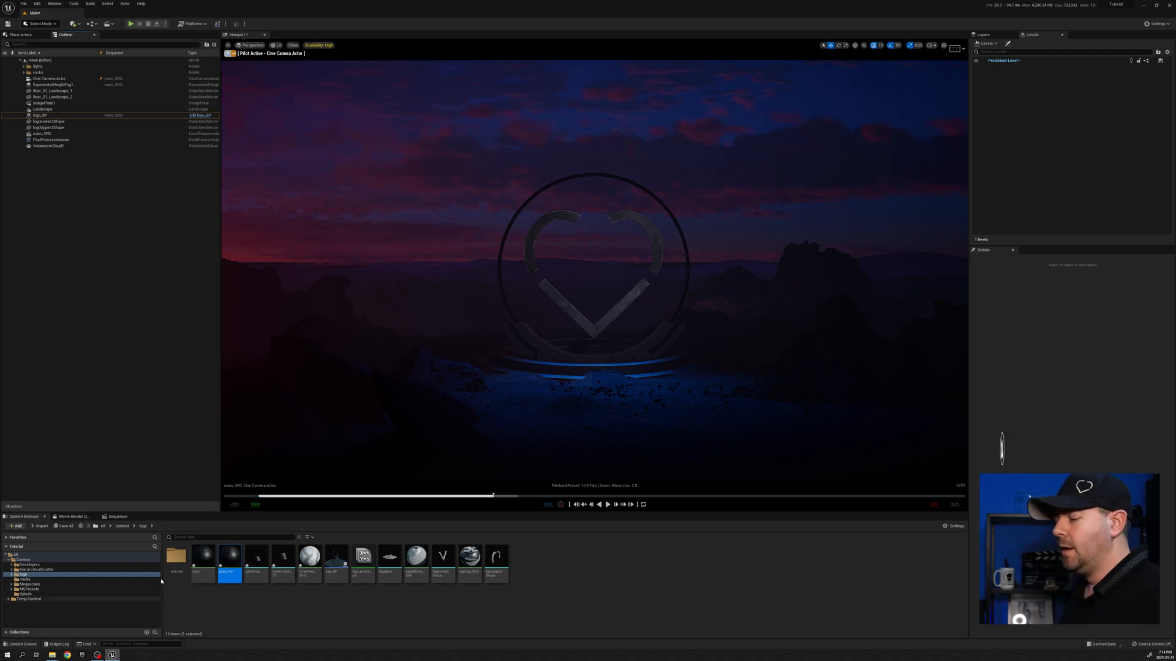
mouse_move(202, 562)
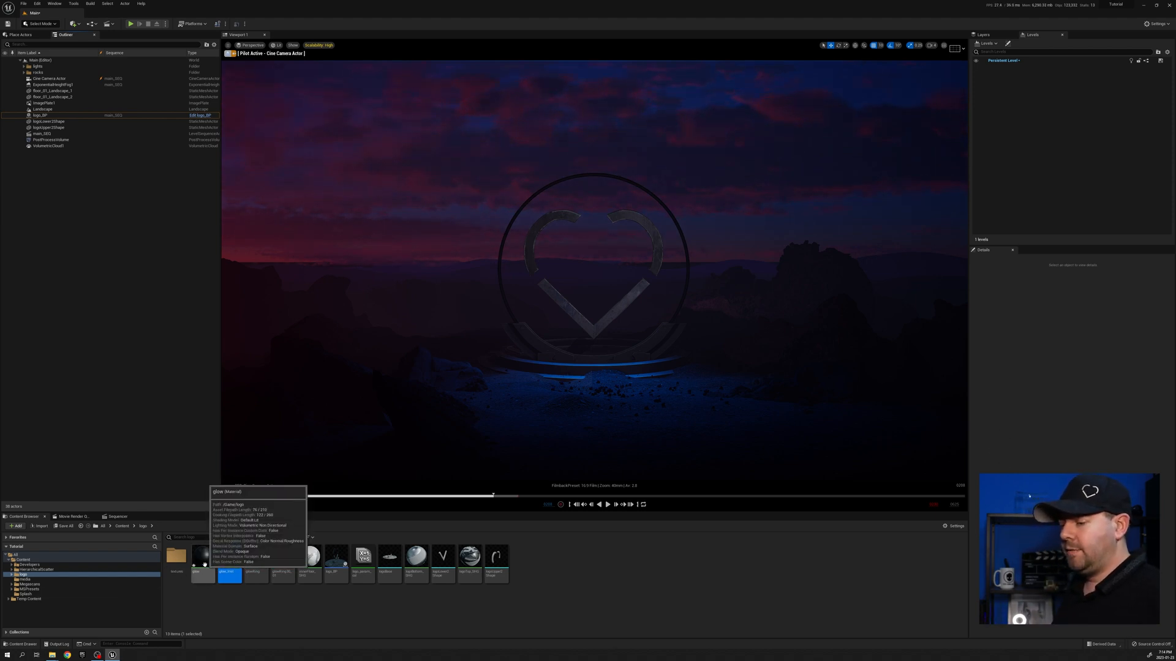
- Double-click the glow material in the Content Browser to edit it
double_click(202, 571)
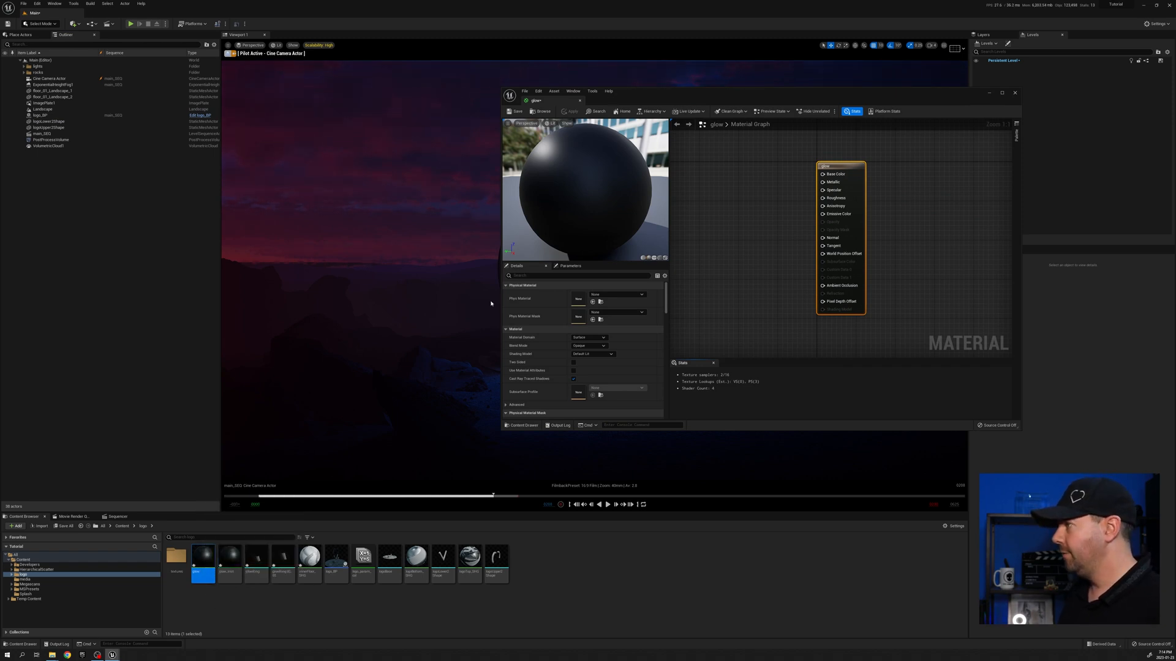
- Add a Constant3Vector node feeding the glow material's Emissive Color
click(230, 558)
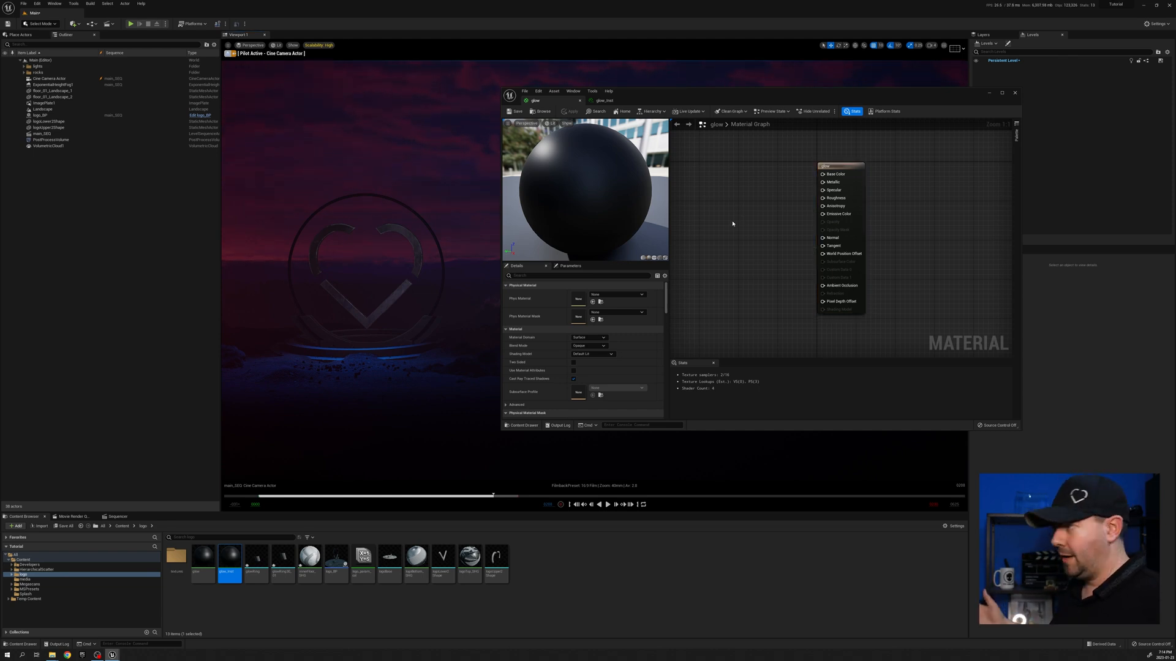
mouse_move(833, 214)
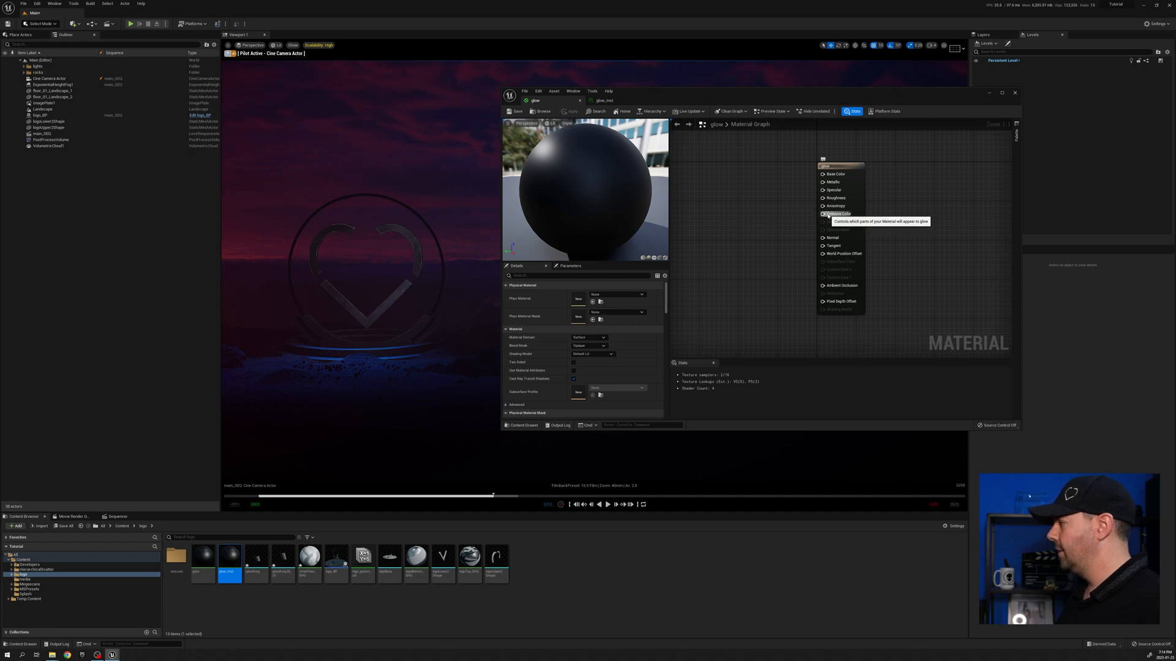
mouse_move(737, 219)
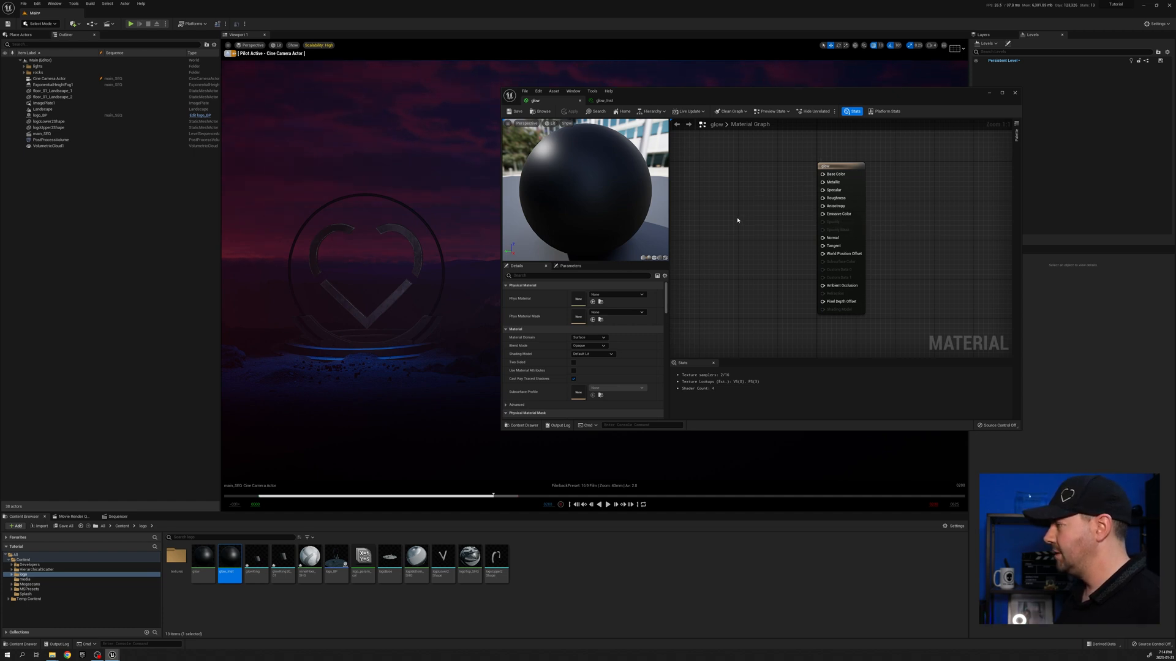
click(738, 219)
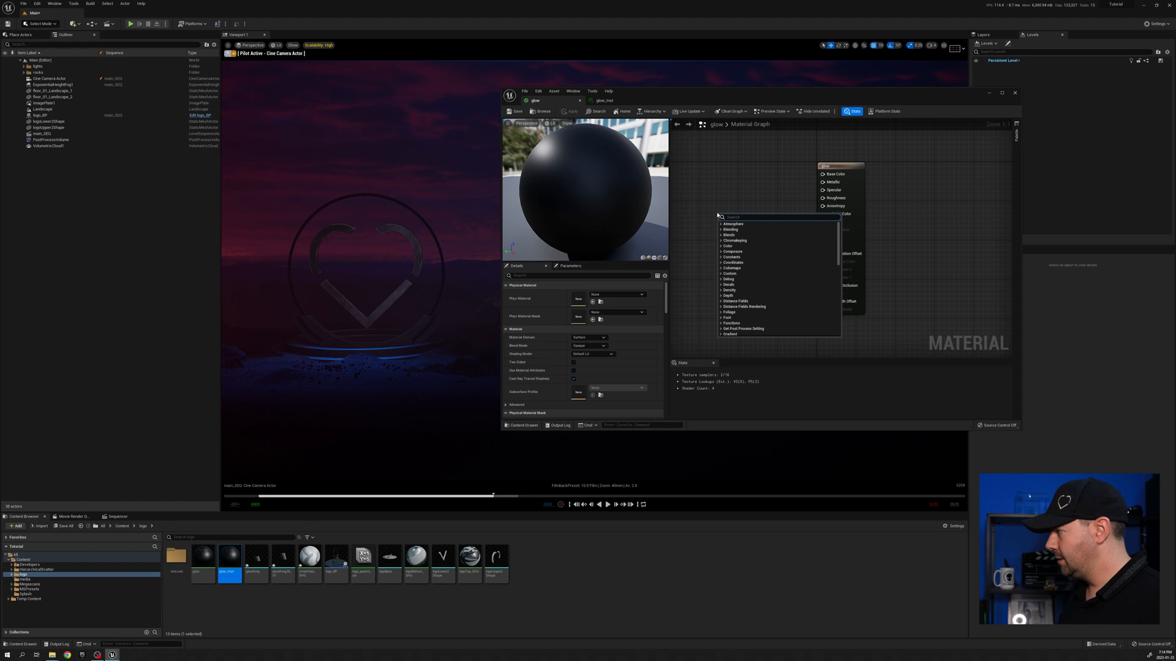
text(cons)
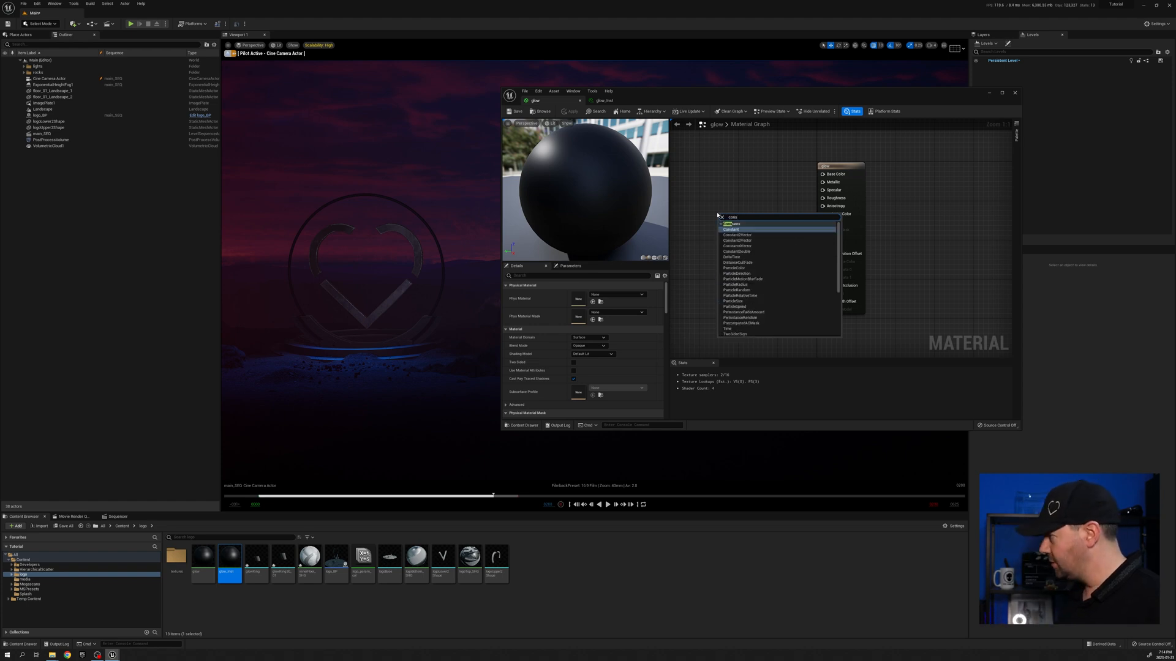
click(732, 229)
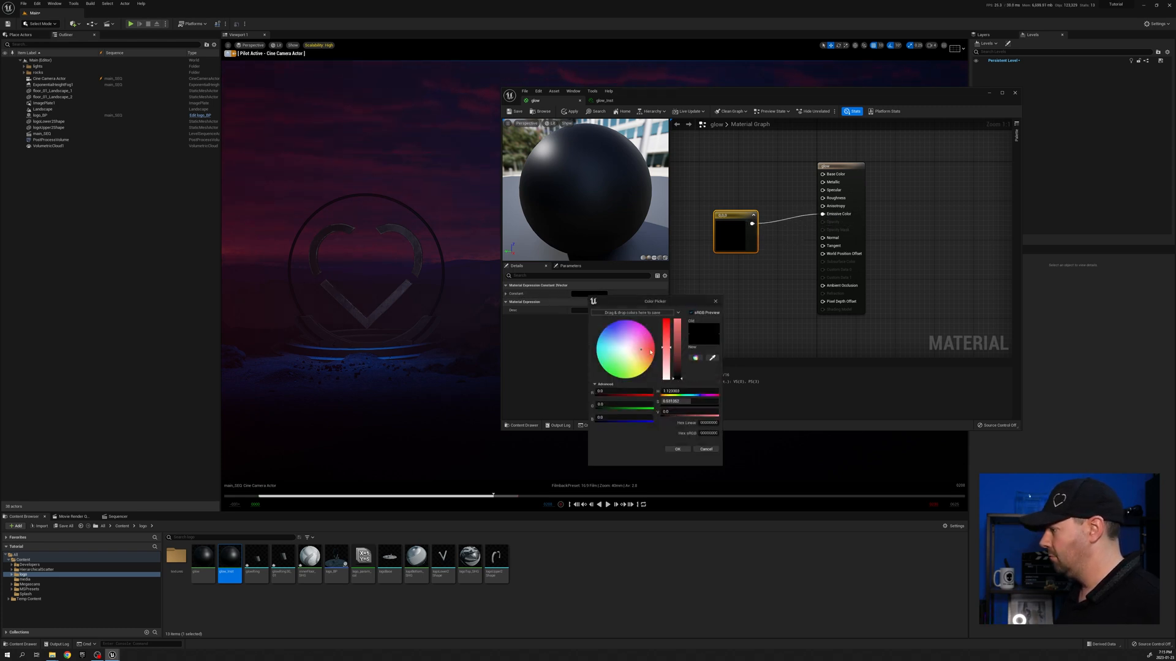
- Pick red in the Color Picker for the emissive constant and confirm
click(655, 335)
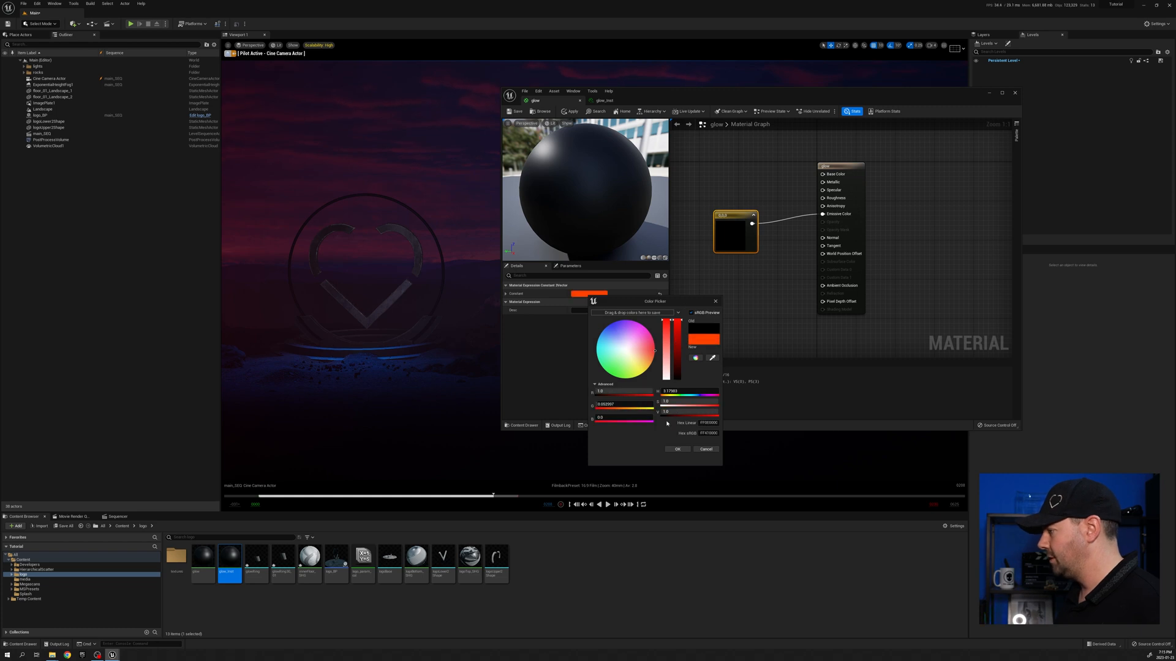
click(678, 449)
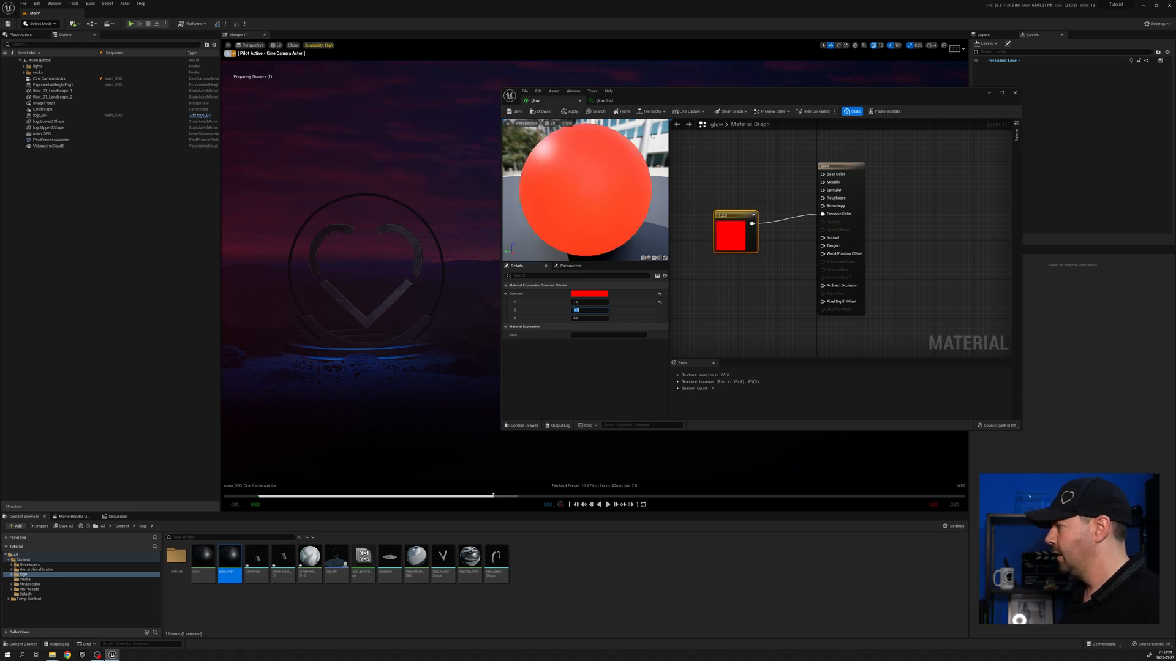
mouse_move(517, 111)
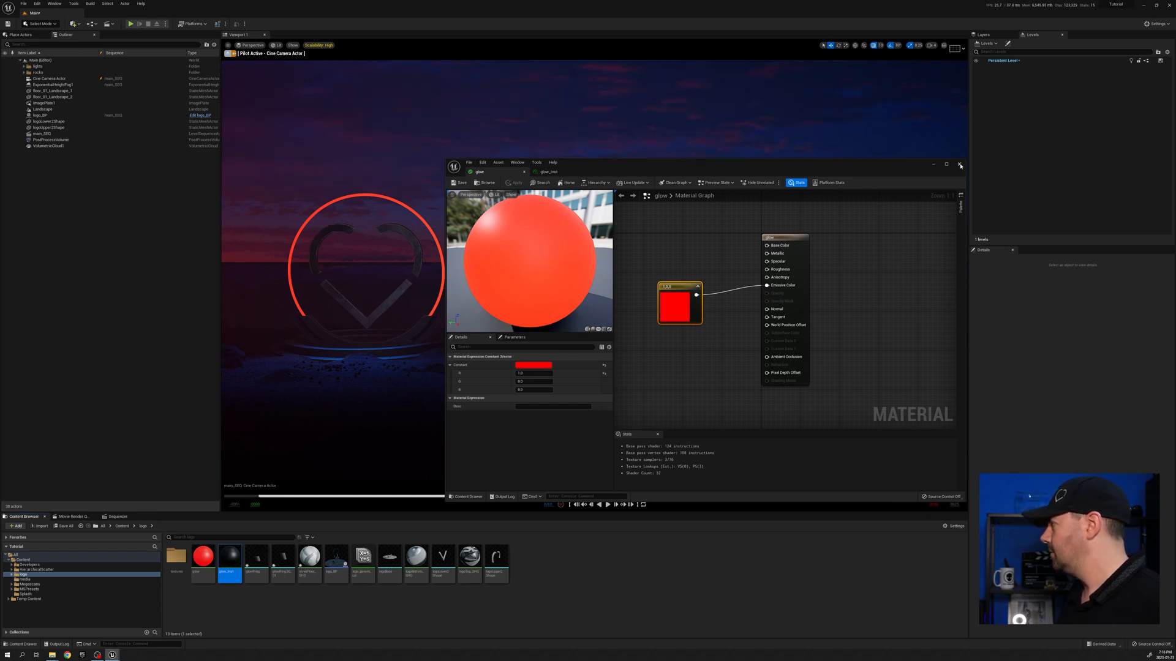
- Close the glow material and search the post-process volume's Details for 'bloom'
click(960, 164)
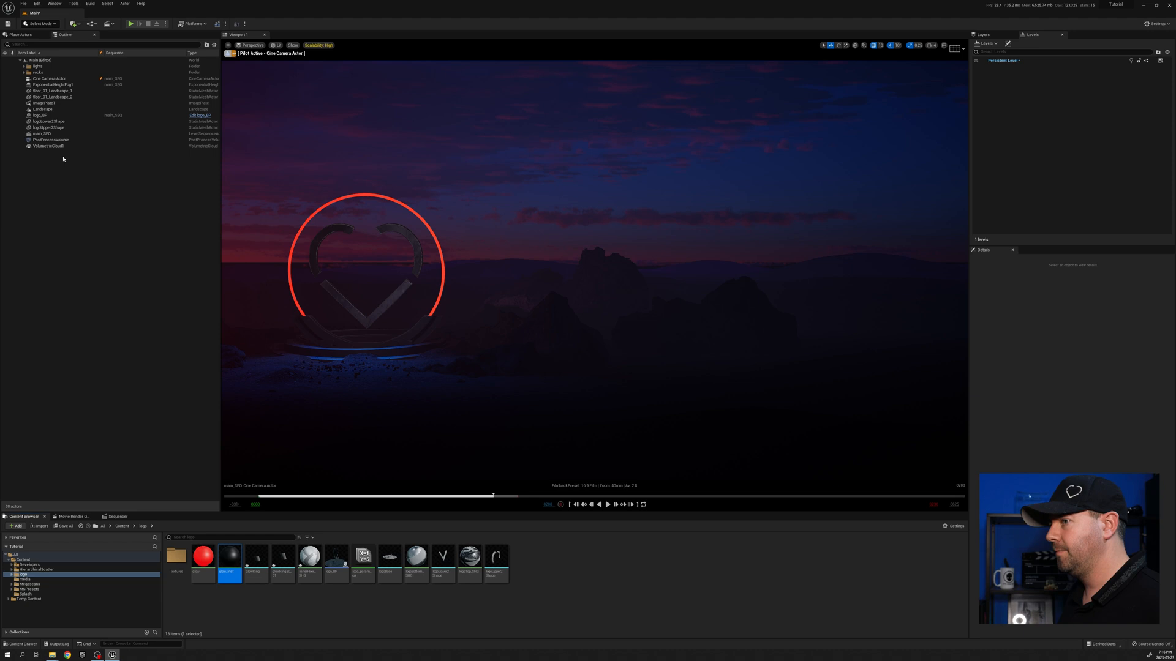
click(46, 139)
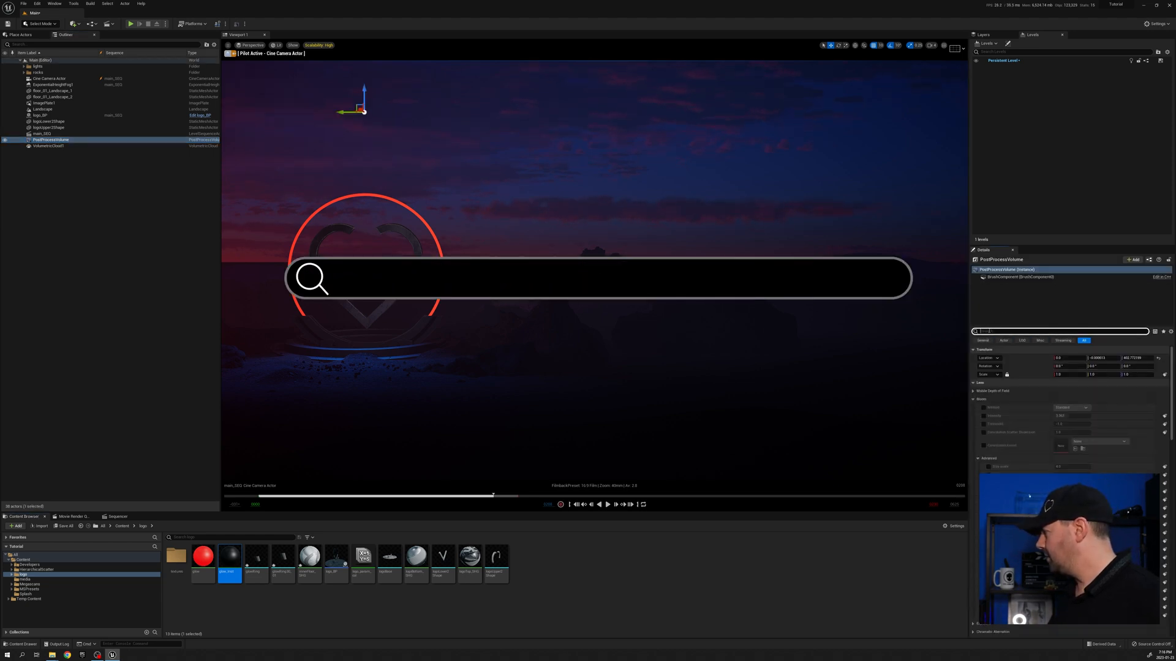
text(bloom)
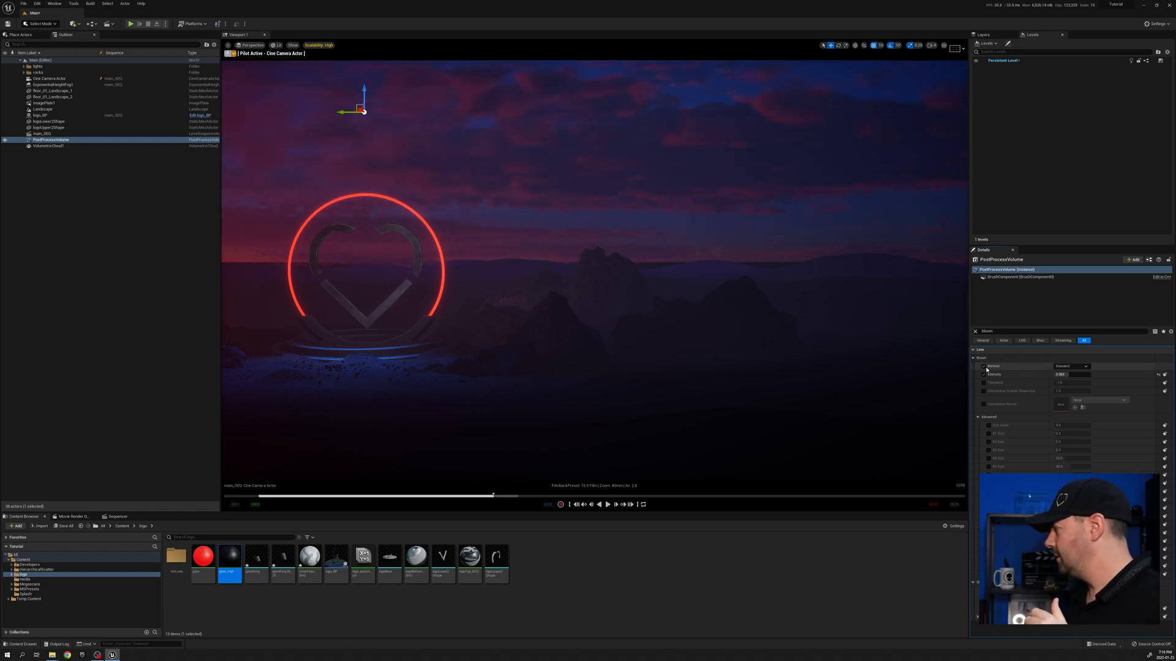
- Keep the Standard bloom method and reopen the glow material
click(1069, 366)
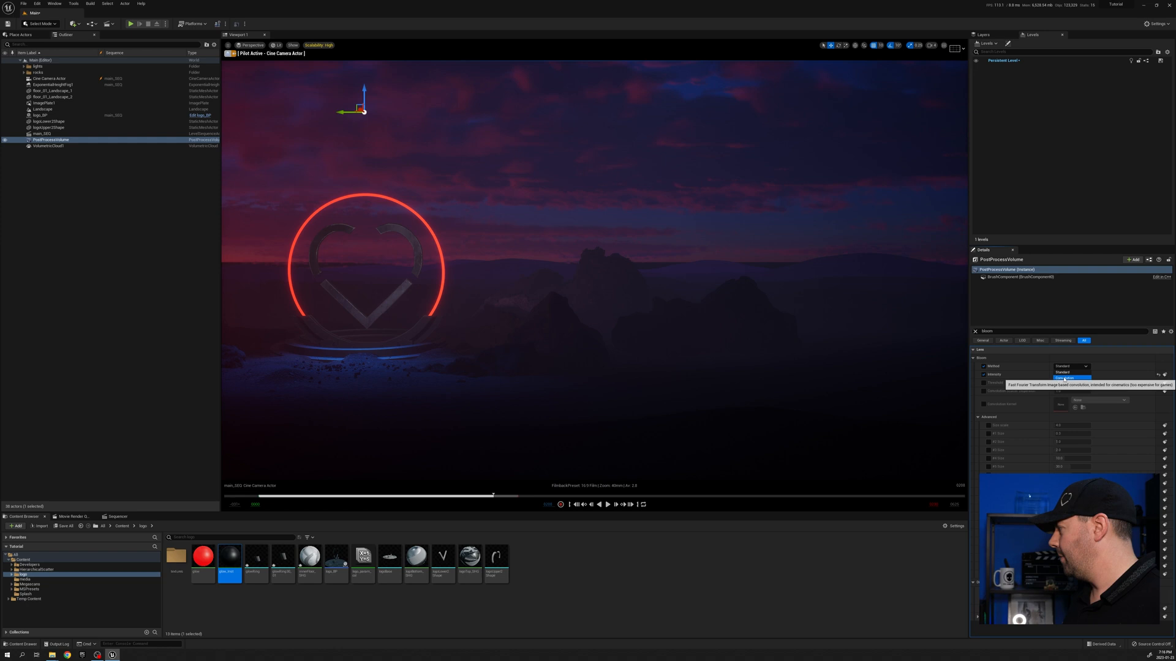
click(1068, 378)
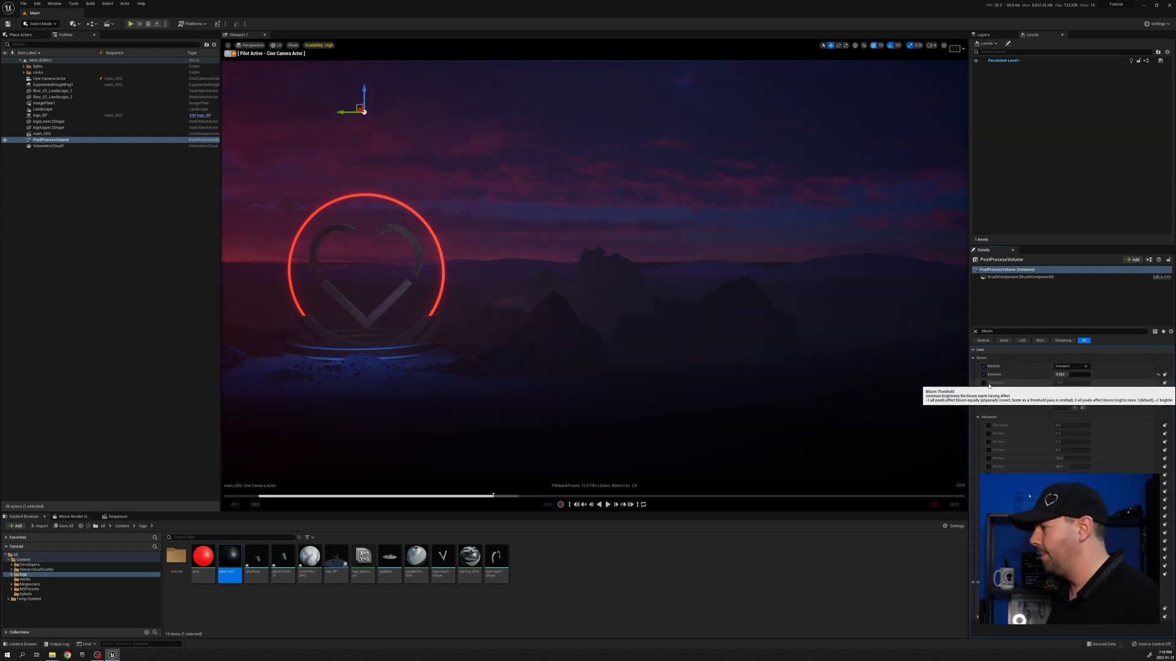
mouse_move(774, 360)
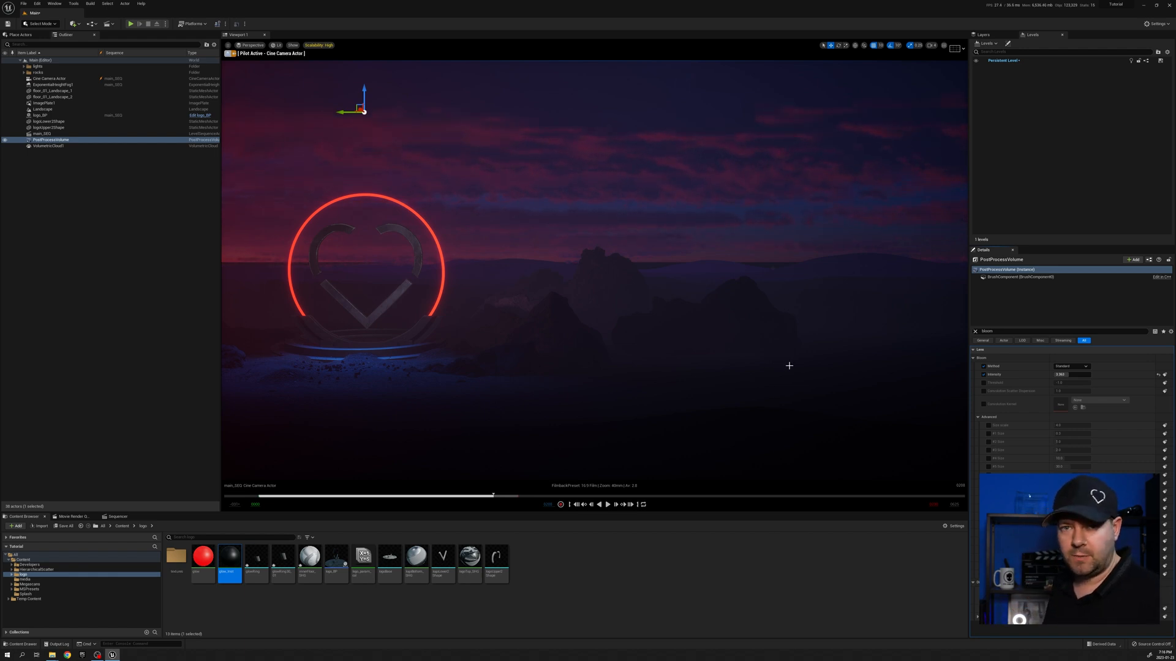
double_click(203, 560)
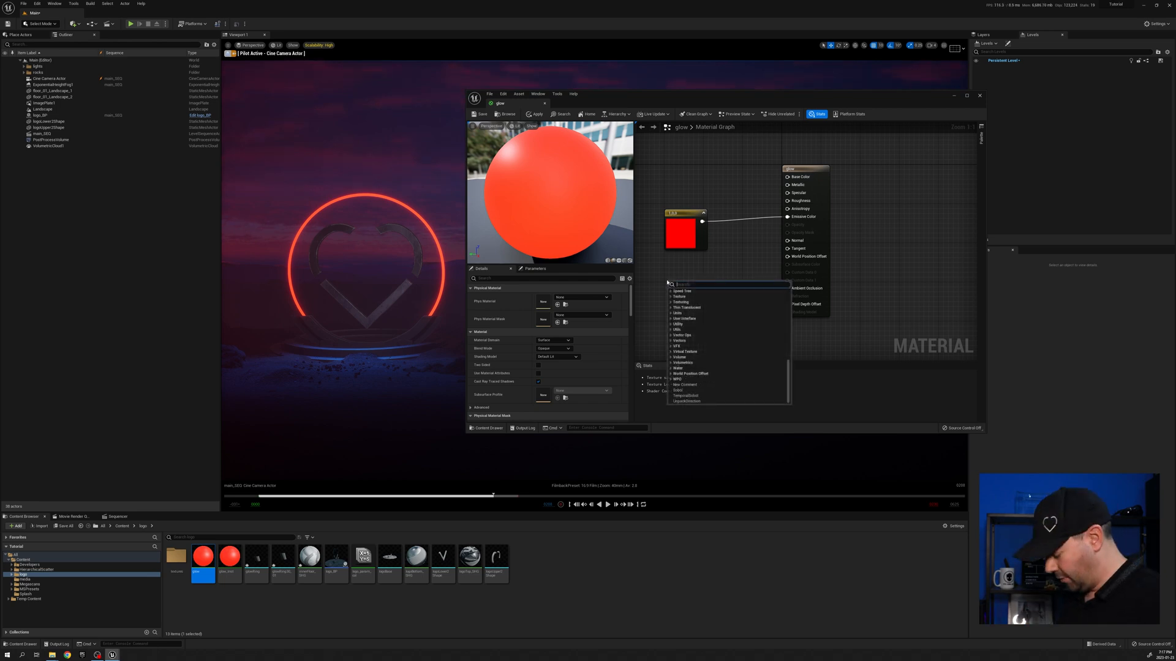
- Add a scalar Constant and a Multiply node, wiring red colour and constant into Multiply
text(con)
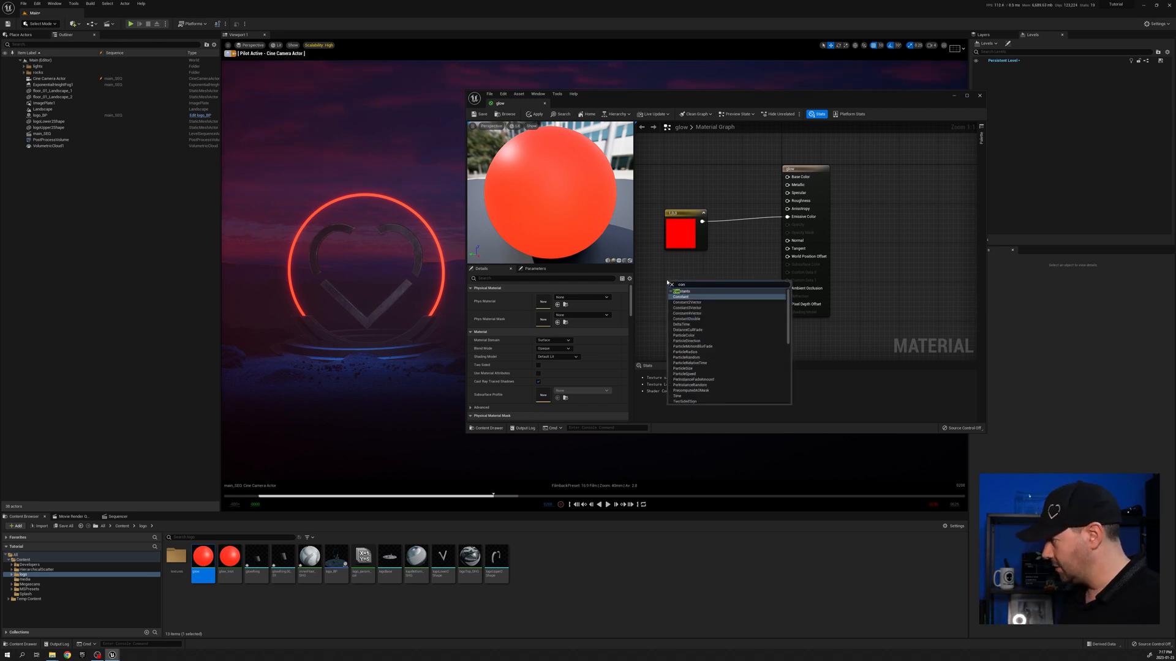
click(681, 296)
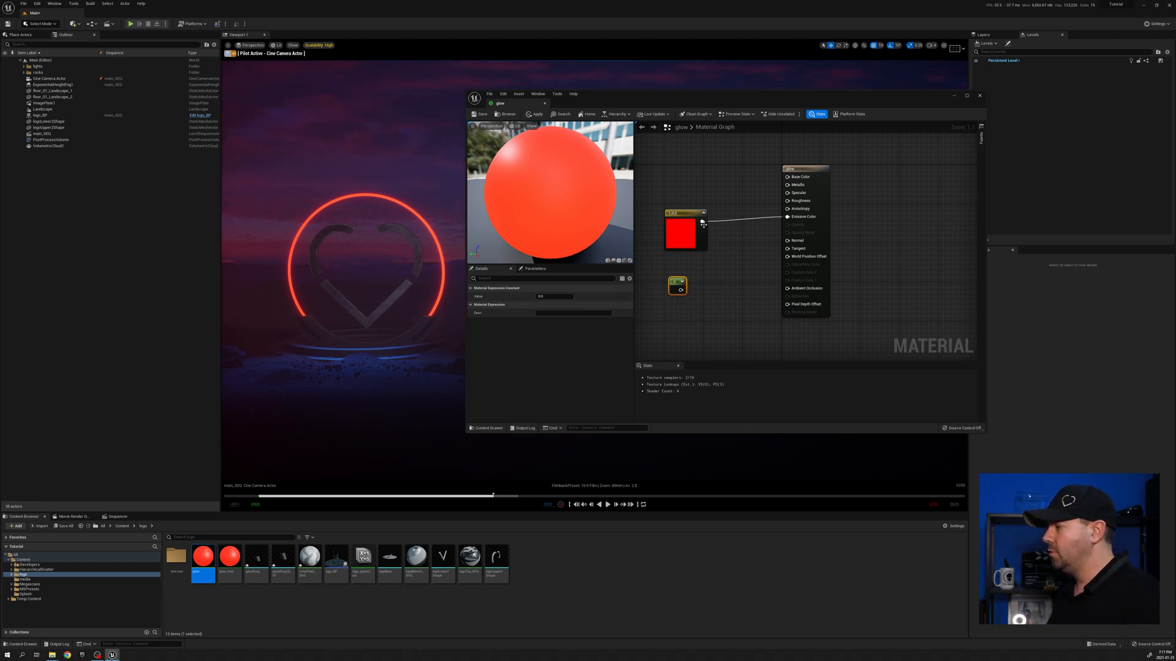
drag(701, 221, 735, 270)
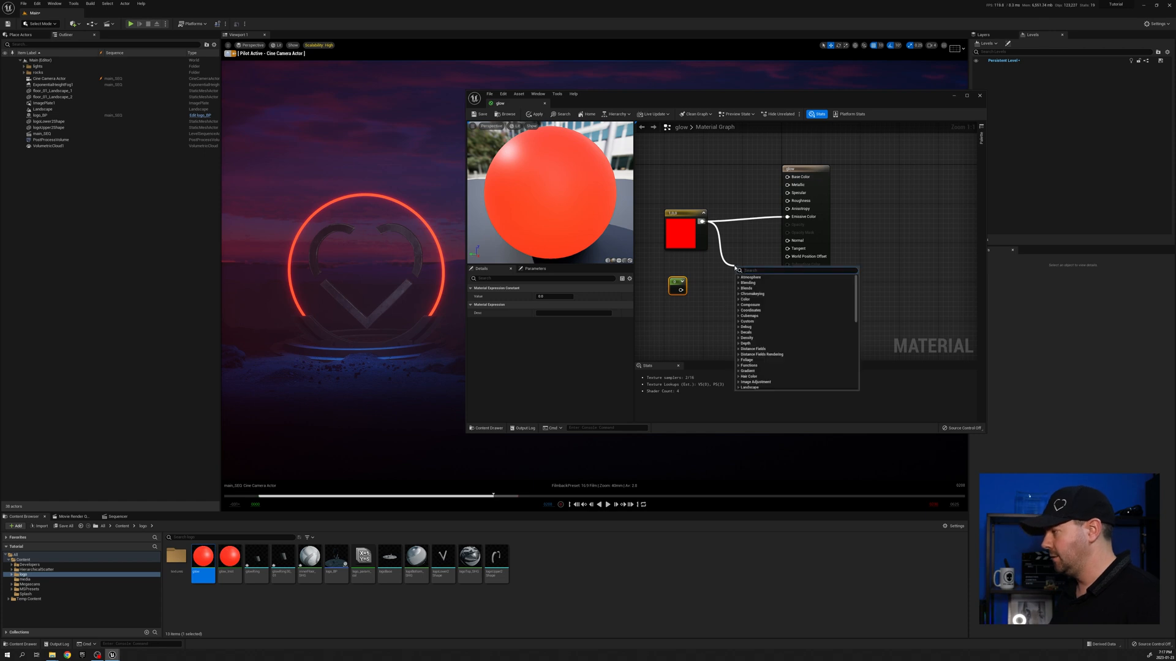
text(mult)
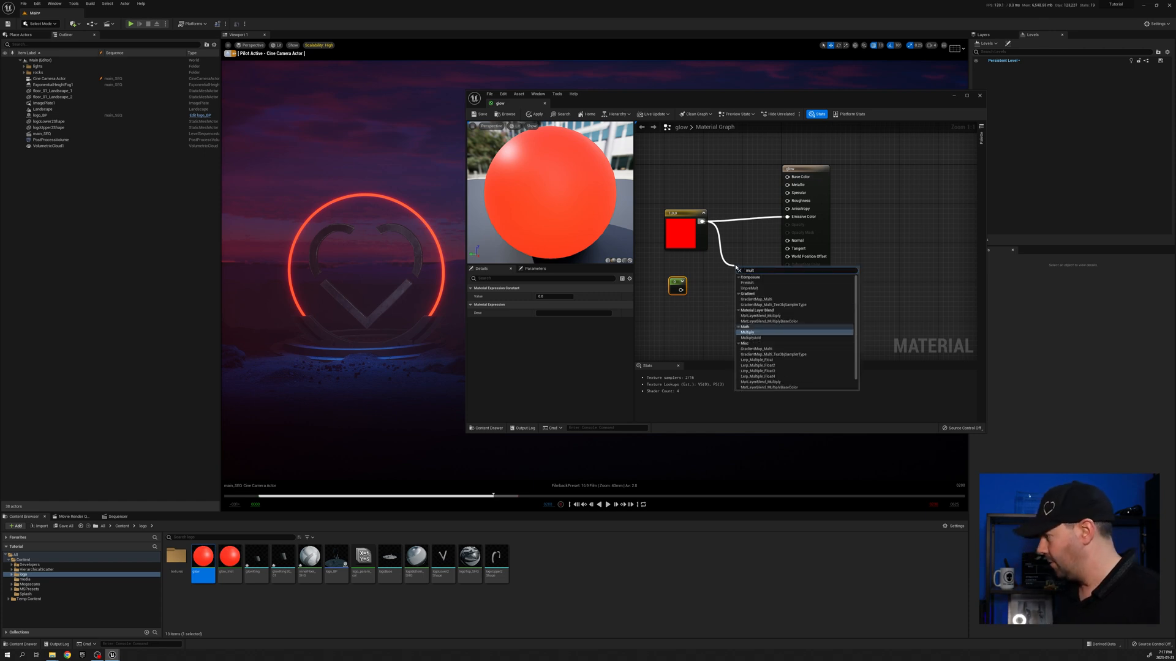
click(747, 332)
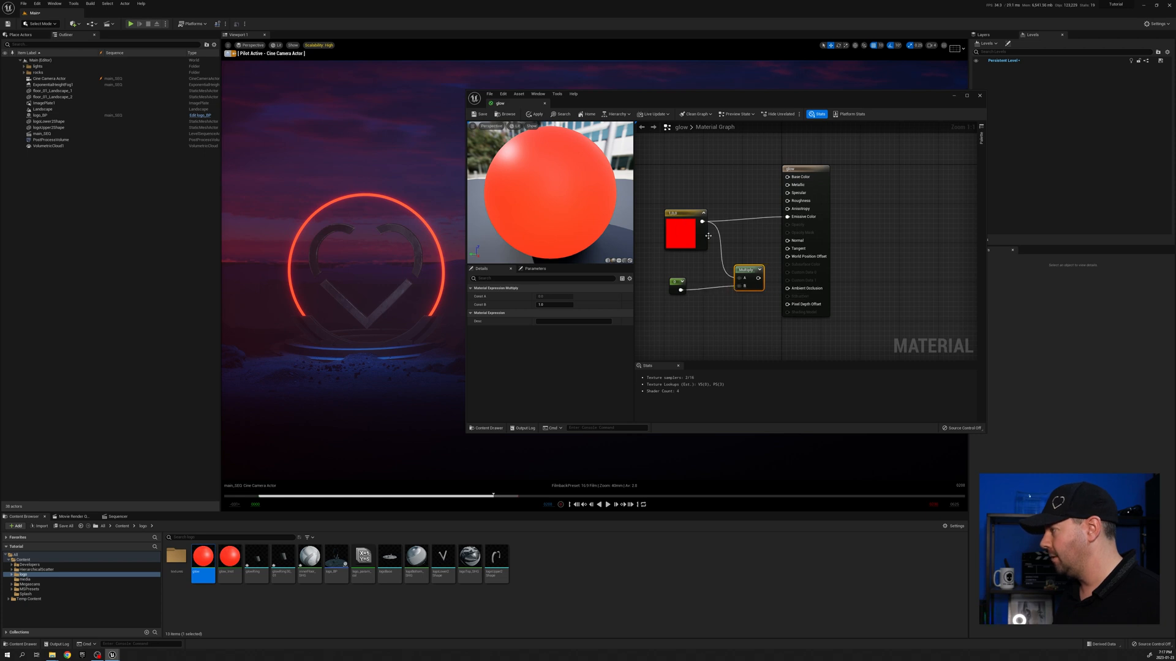
drag(748, 270, 736, 255)
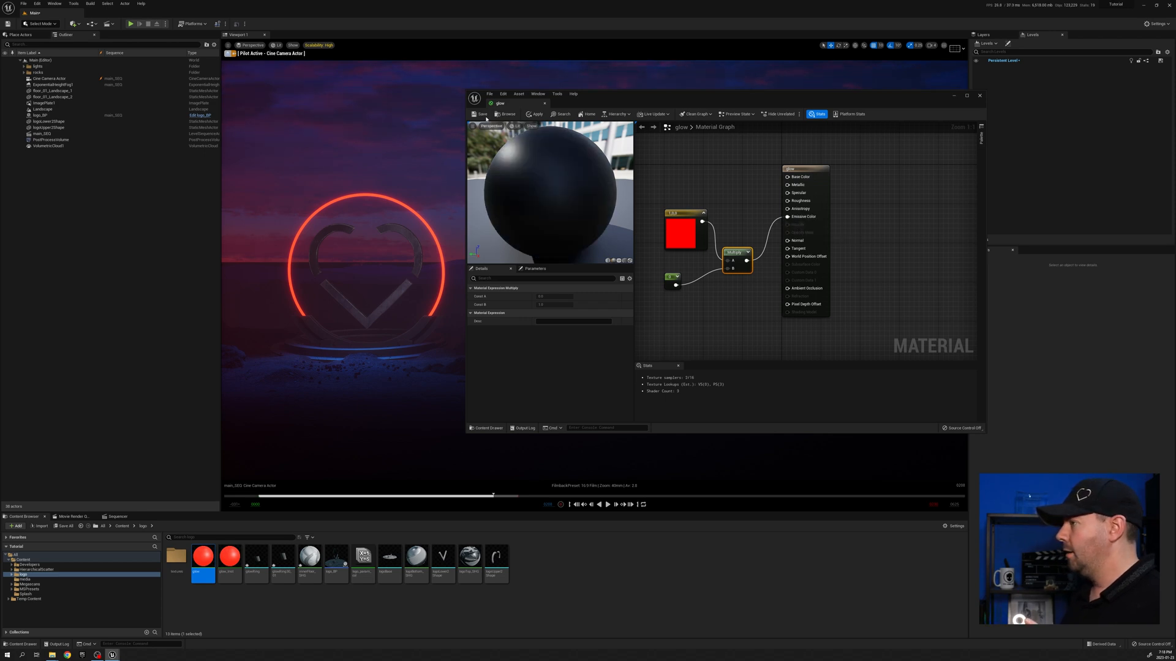
- Apply the material and inspect the zero-valued Constant and the Multiply node inputs
click(482, 114)
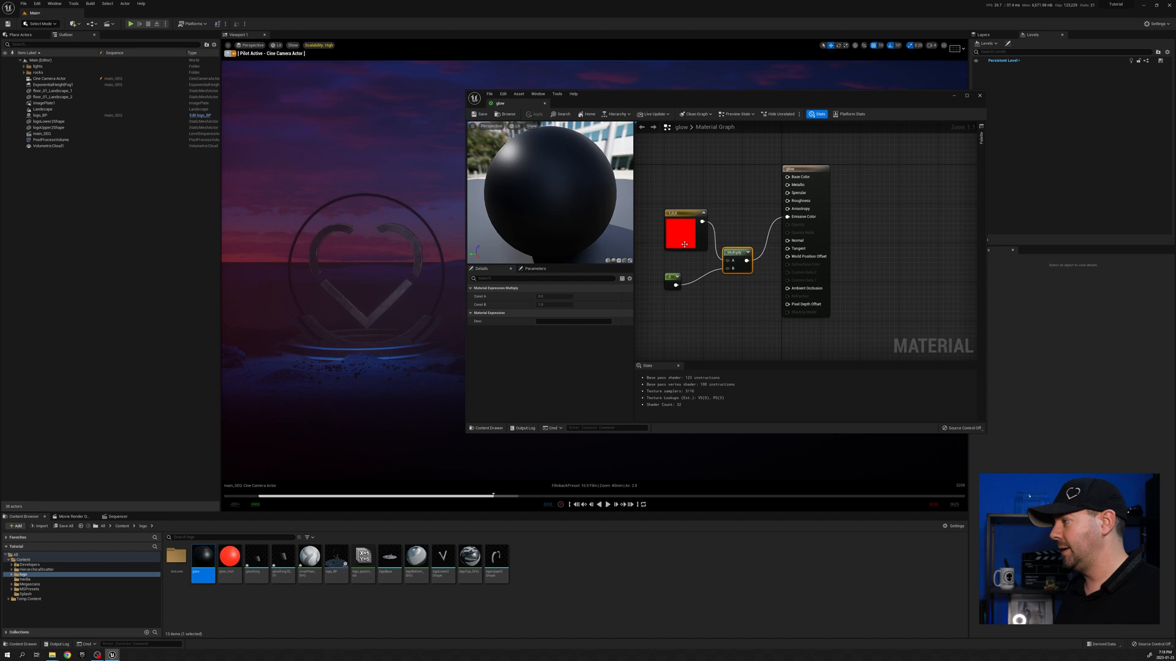
click(681, 213)
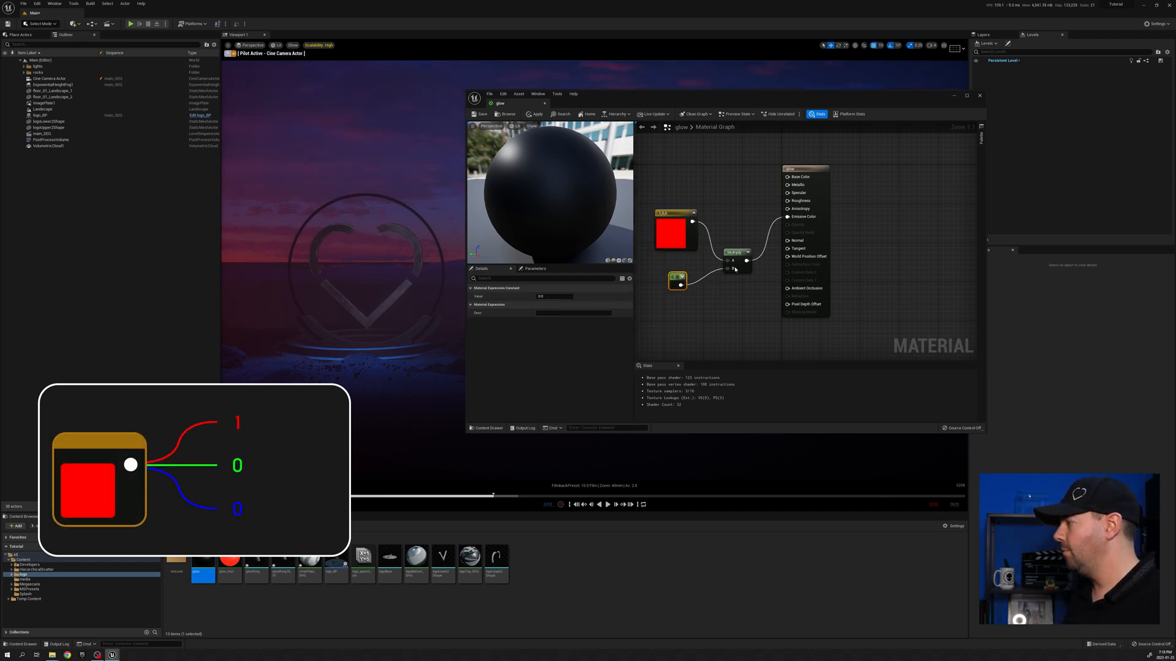
click(737, 255)
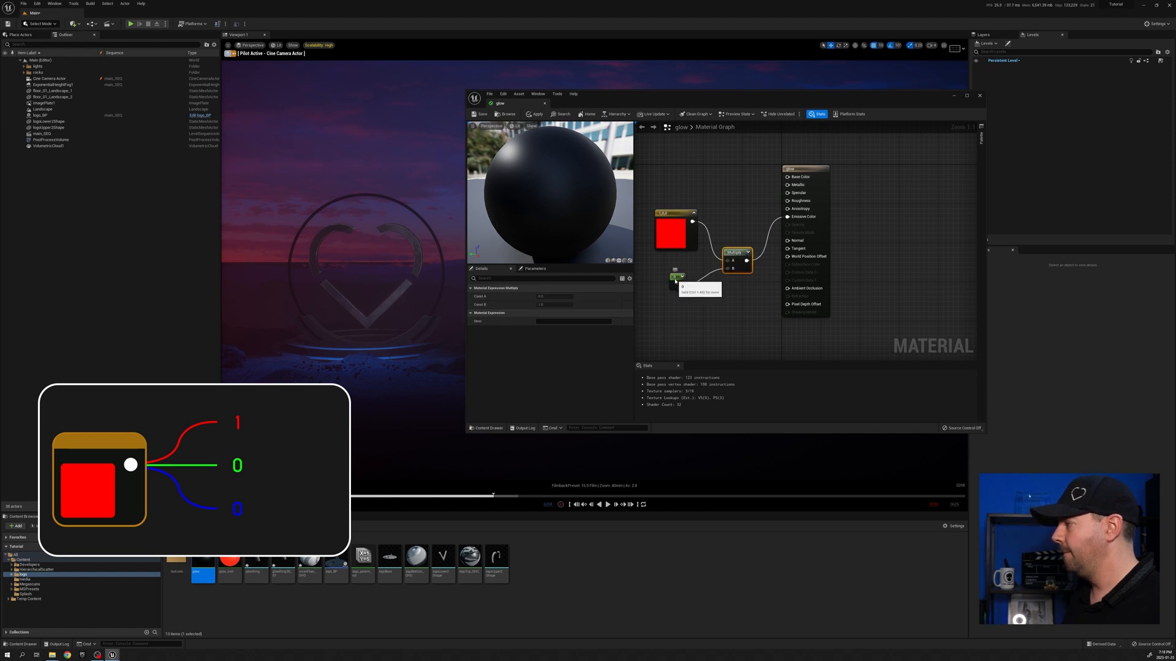
click(674, 230)
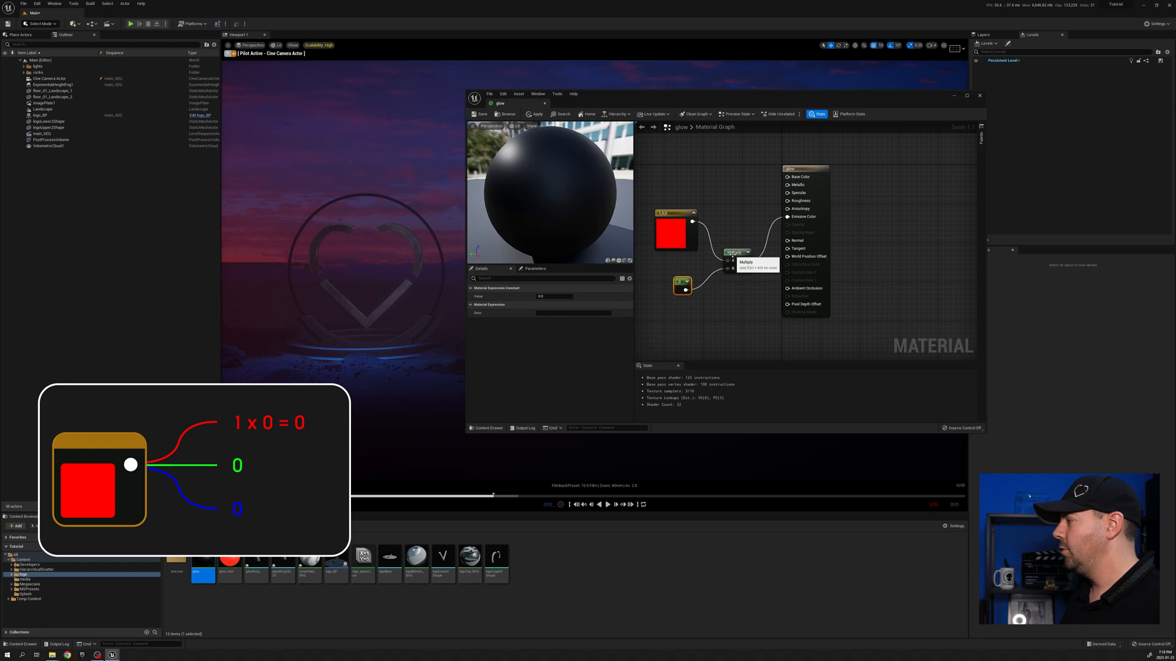
click(737, 252)
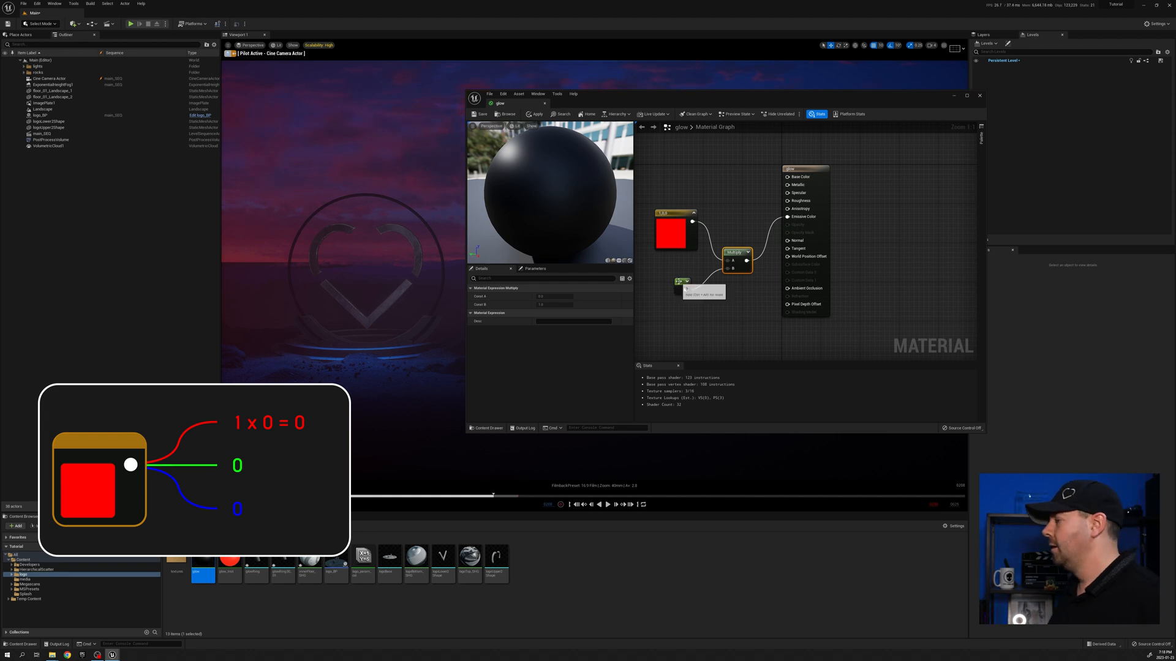
click(680, 283)
text(10)
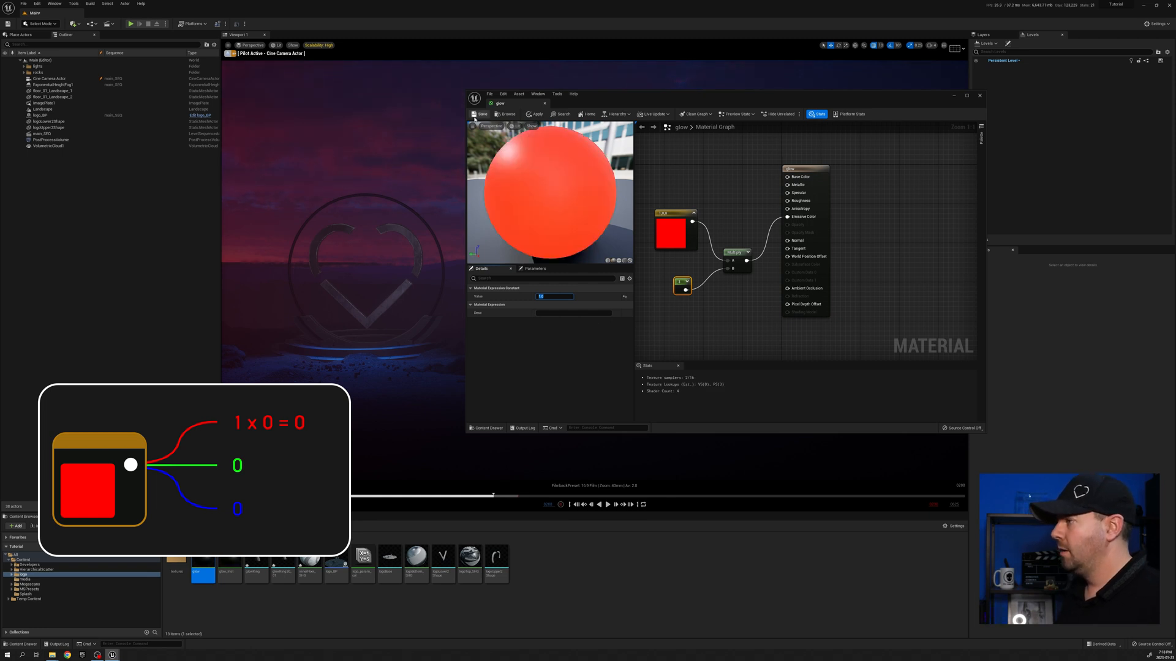
- Apply multiplier value 1, raise it to 10, and save the glow material
click(481, 114)
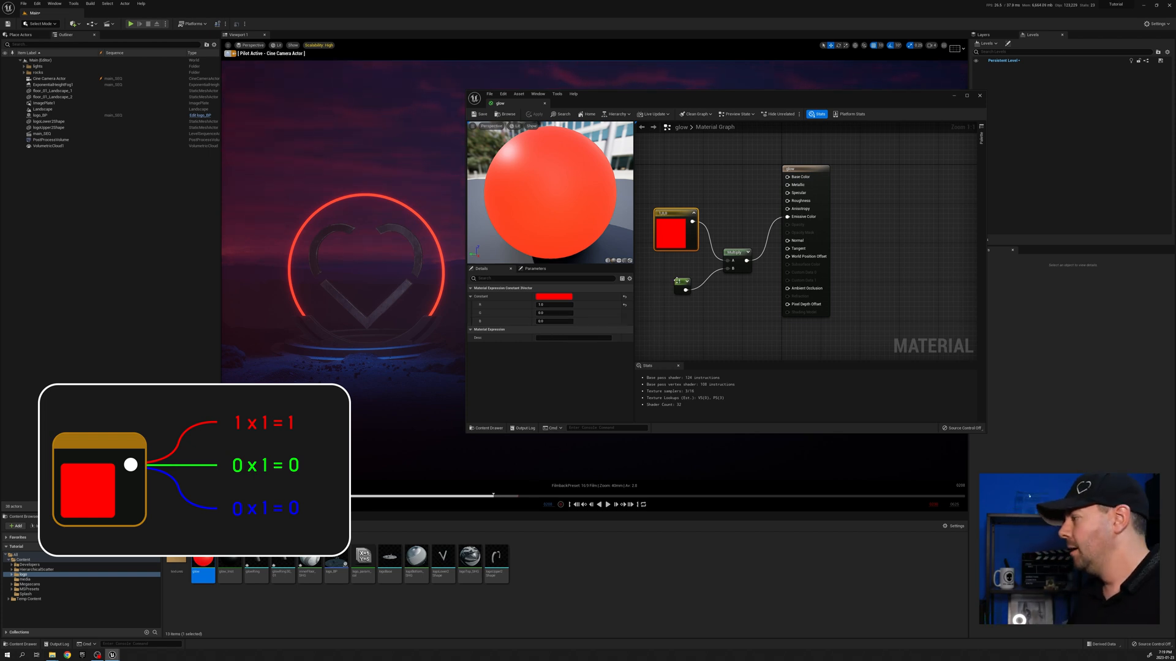
click(680, 282)
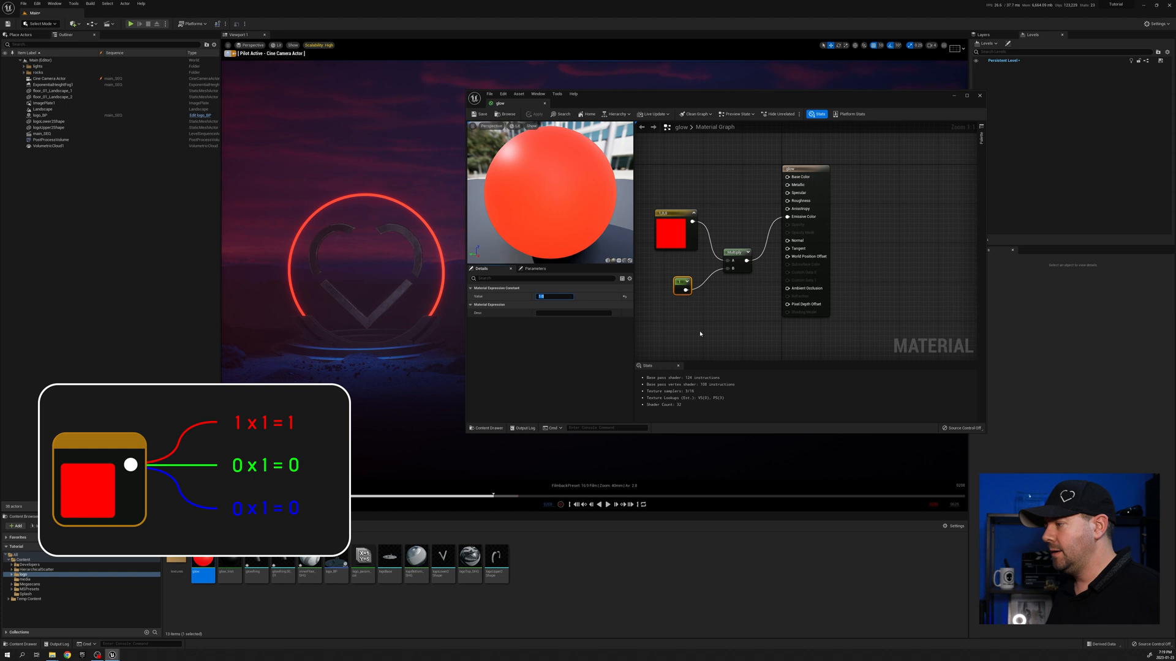
mouse_move(742, 338)
text(10)
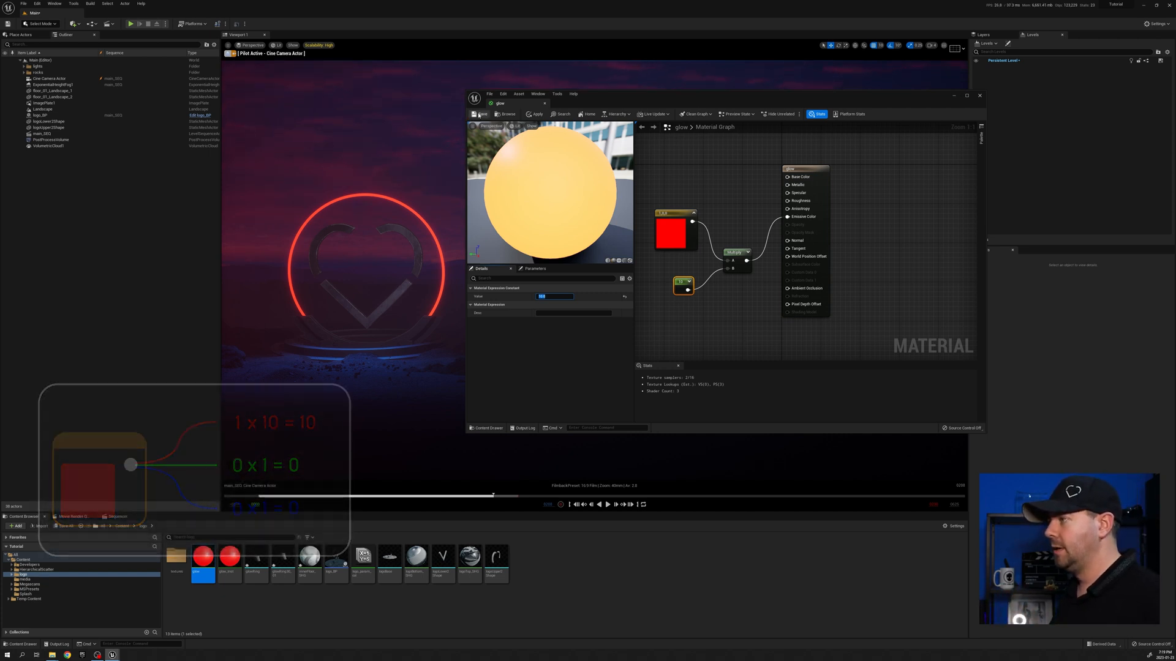
click(481, 114)
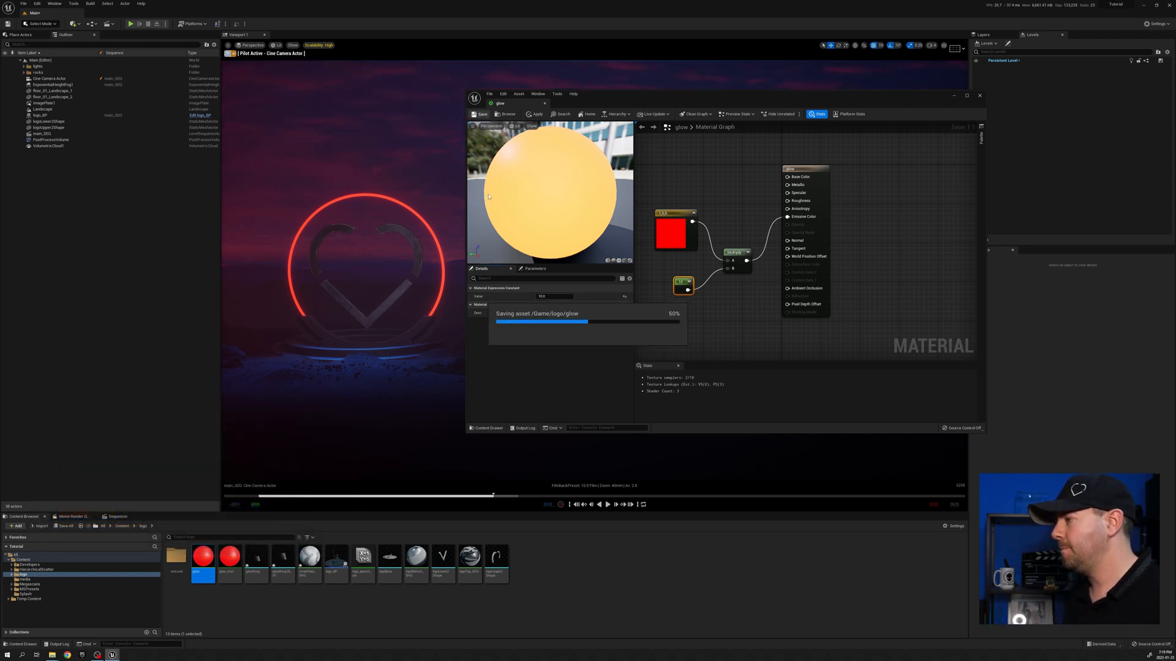